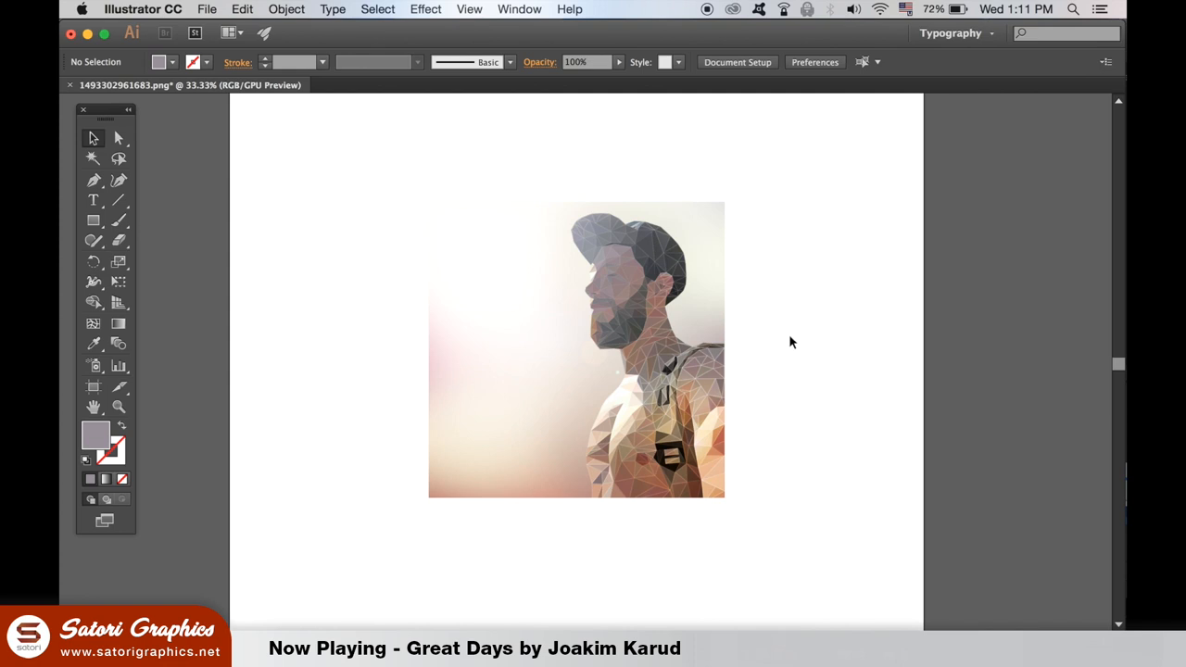
mouse_move(63, 411)
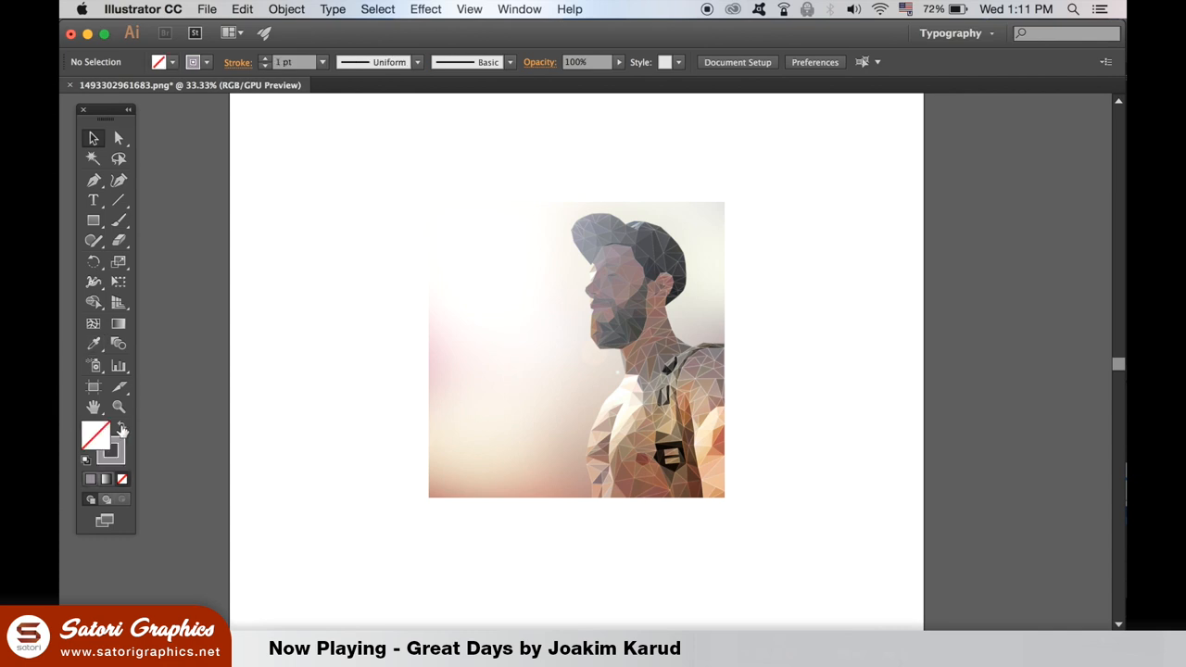
Mask the portrait to a circle drawn over the man's head
left_click(93, 220)
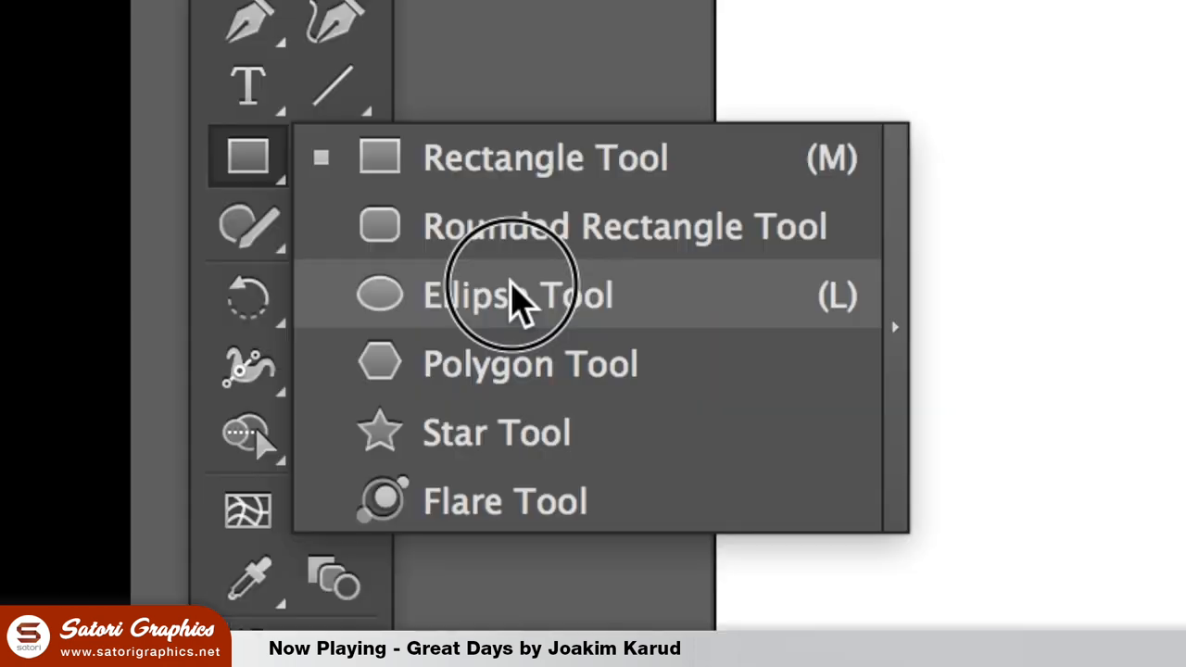
left_click(519, 295)
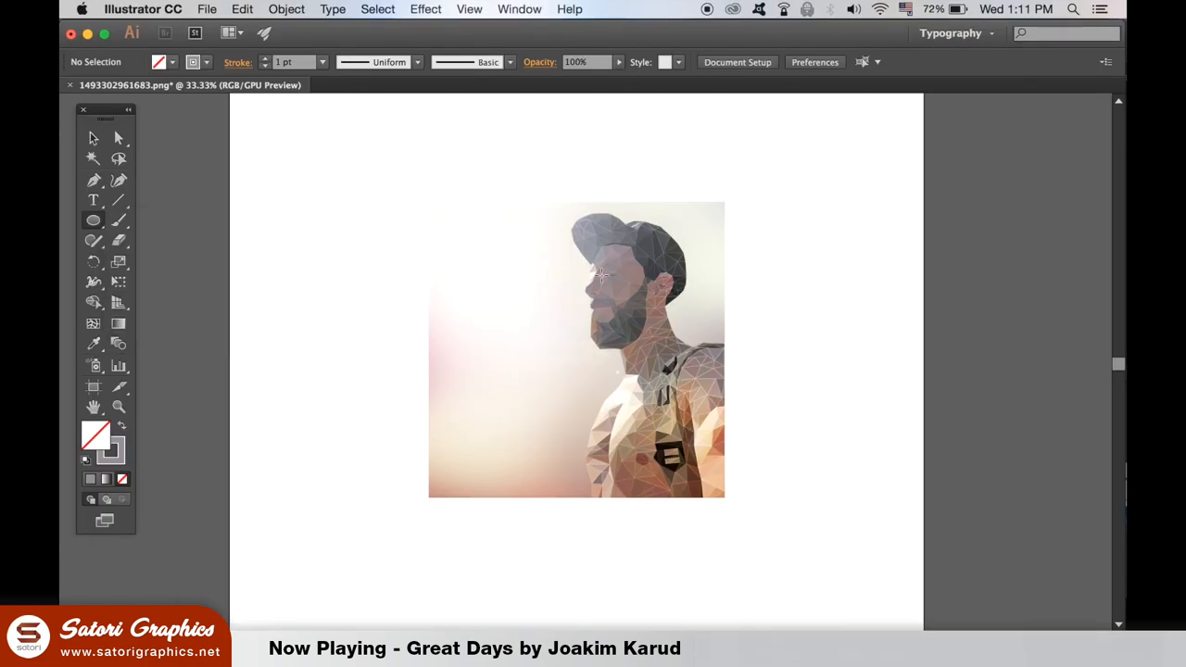
left_click_drag(602, 274, 662, 333)
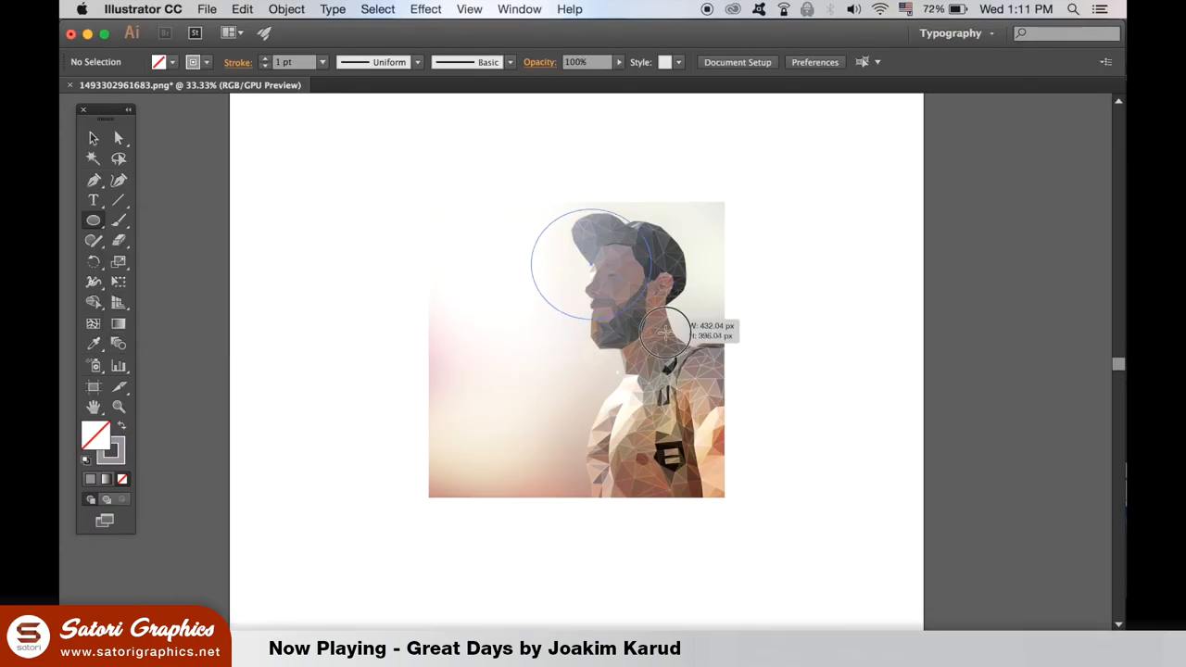
left_click_drag(537, 217, 723, 394)
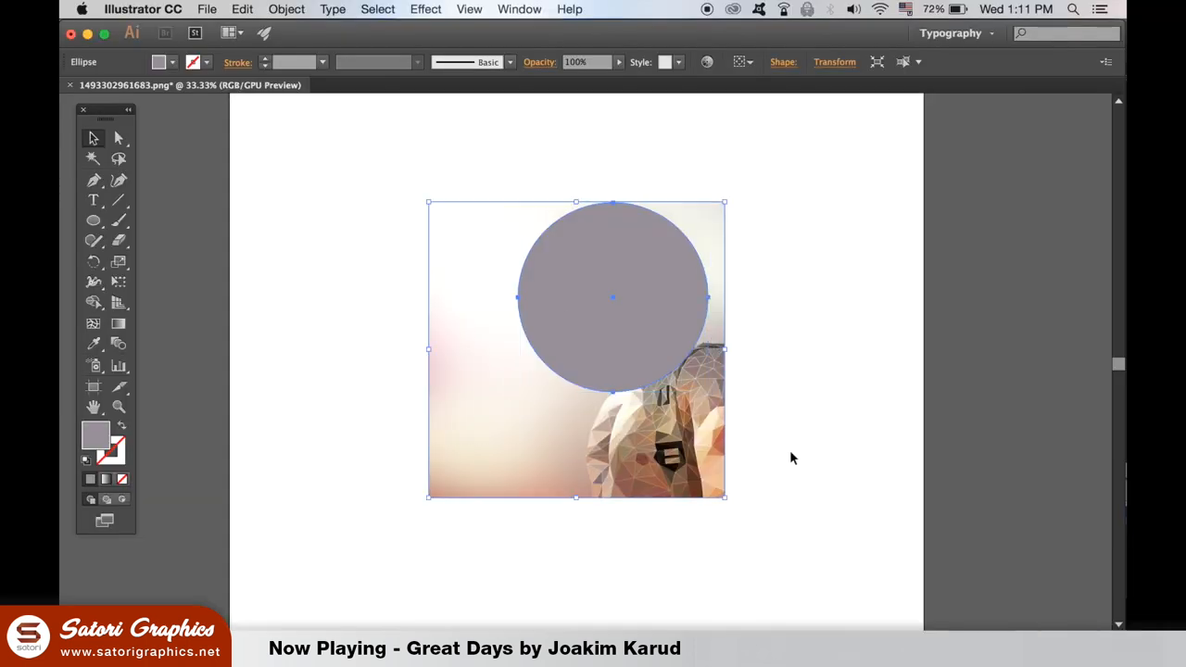
left_click(286, 9)
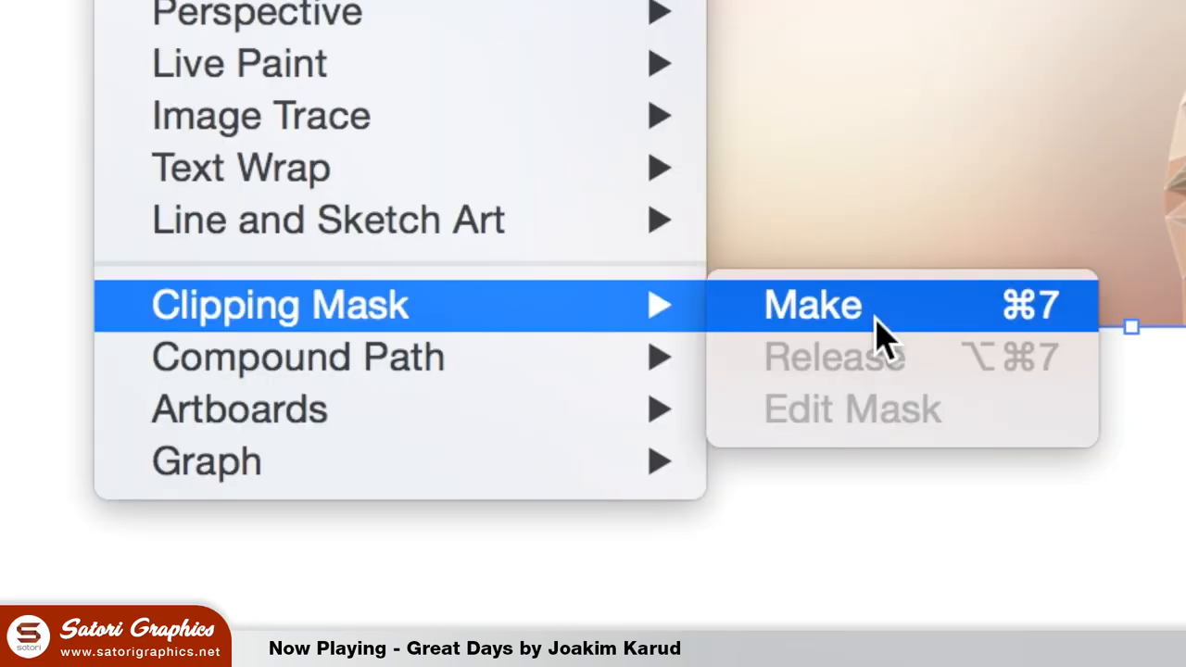
left_click(812, 305)
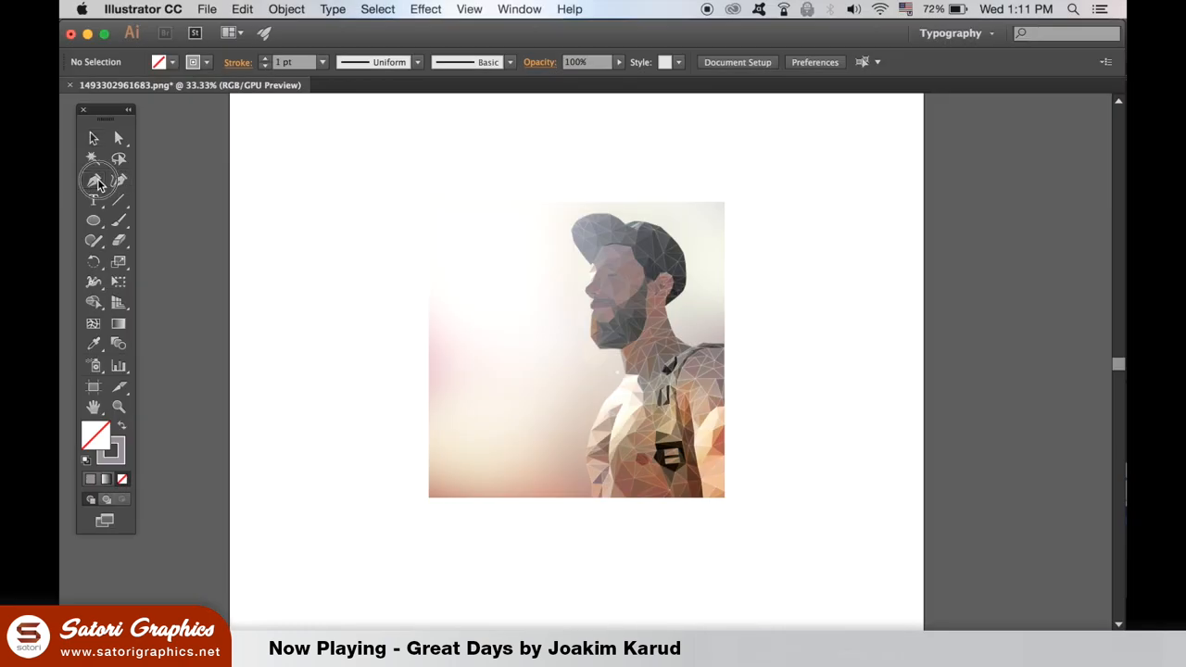
Clip the photo to a five-sided shape around the head and cap
left_click_drag(553, 210, 702, 217)
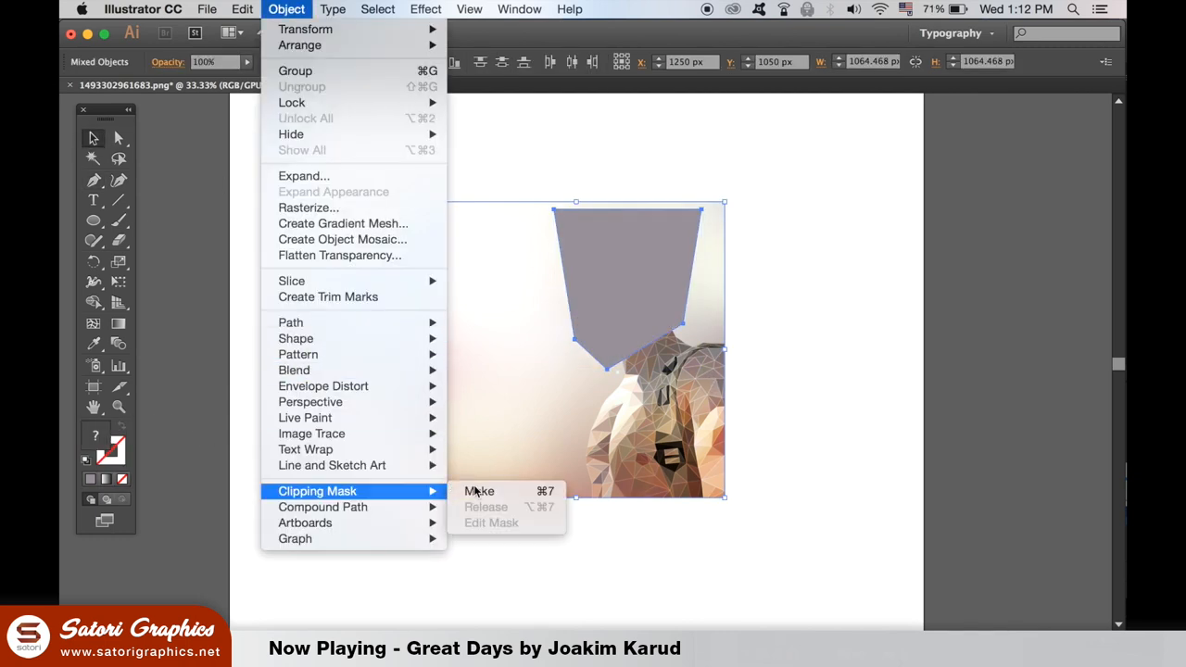
left_click(479, 491)
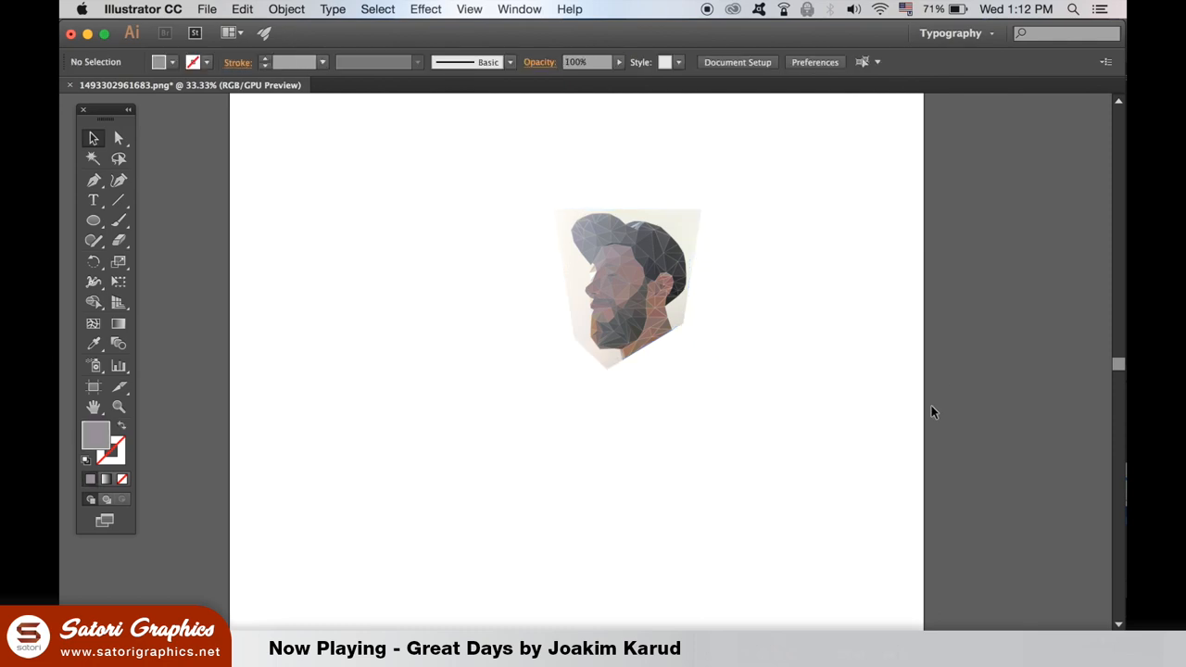
left_click(630, 288)
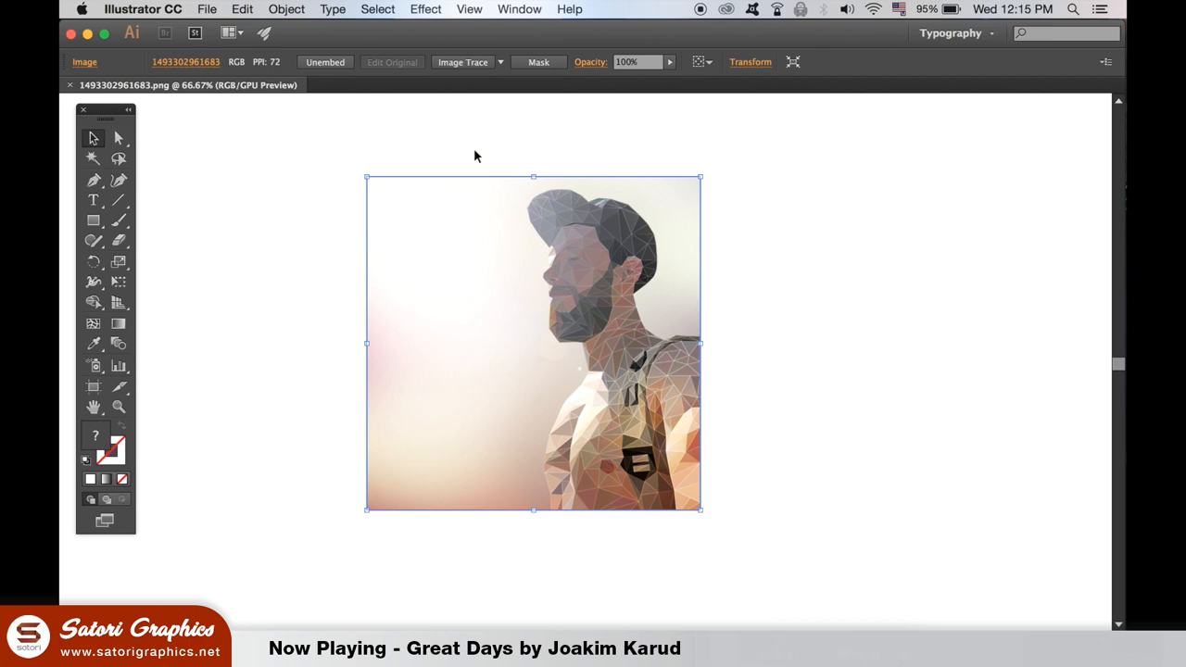
Create an object mosaic from the portrait, move it beside the original, and ungroup it
left_click(286, 9)
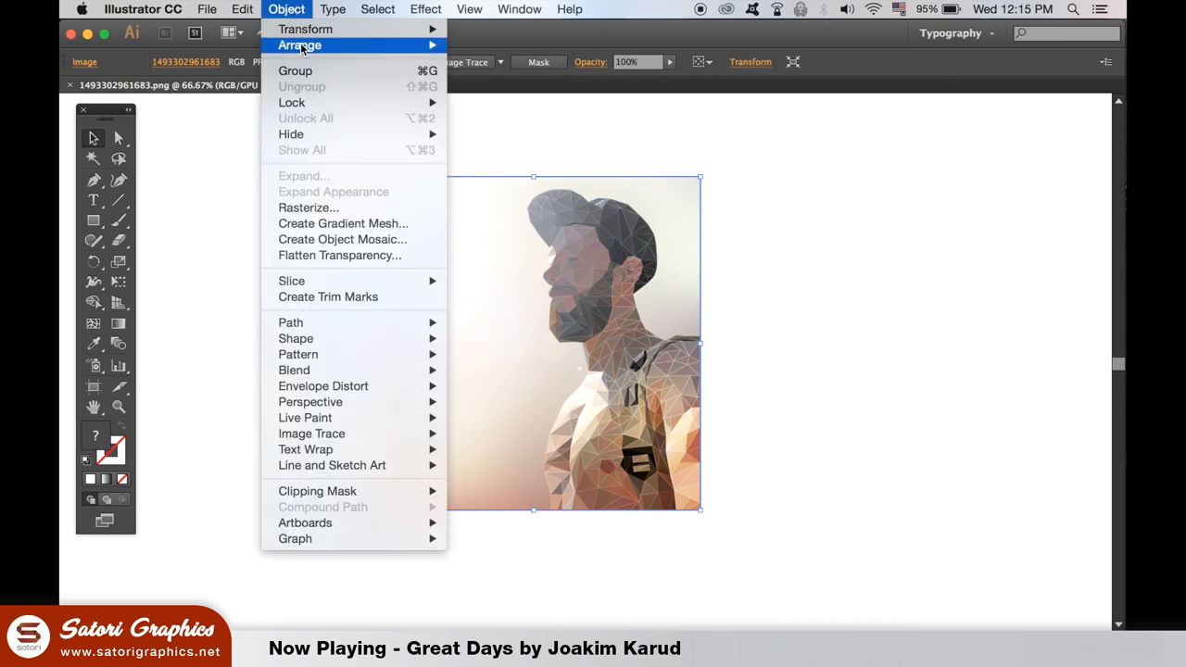
mouse_move(342, 239)
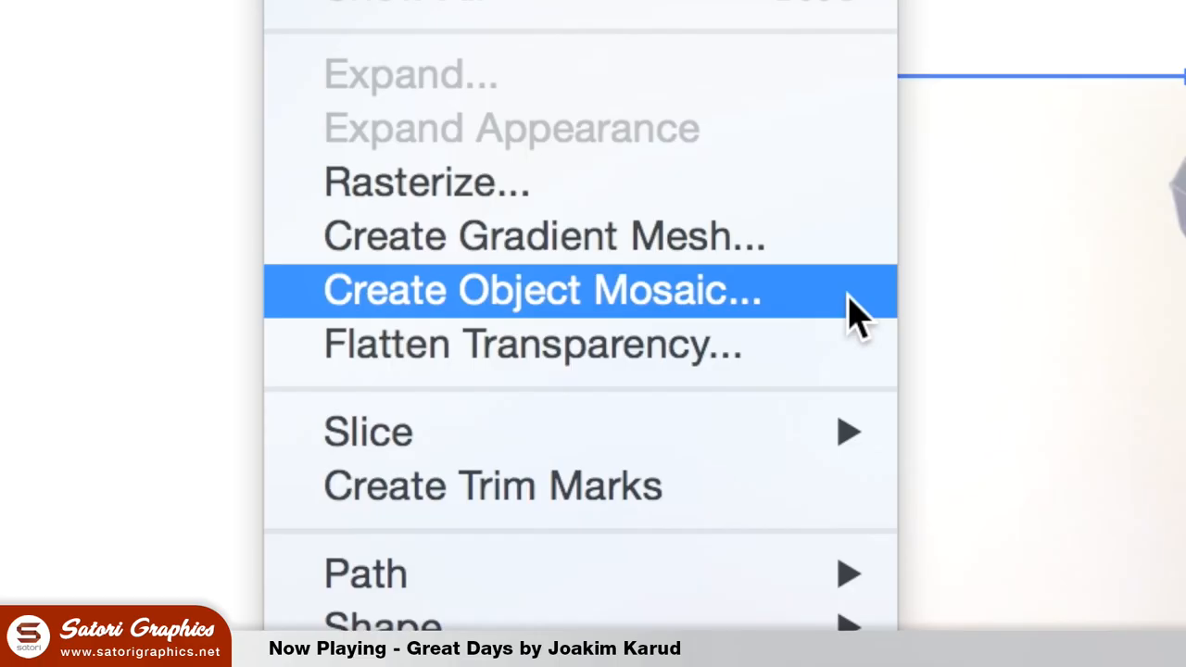
left_click(541, 289)
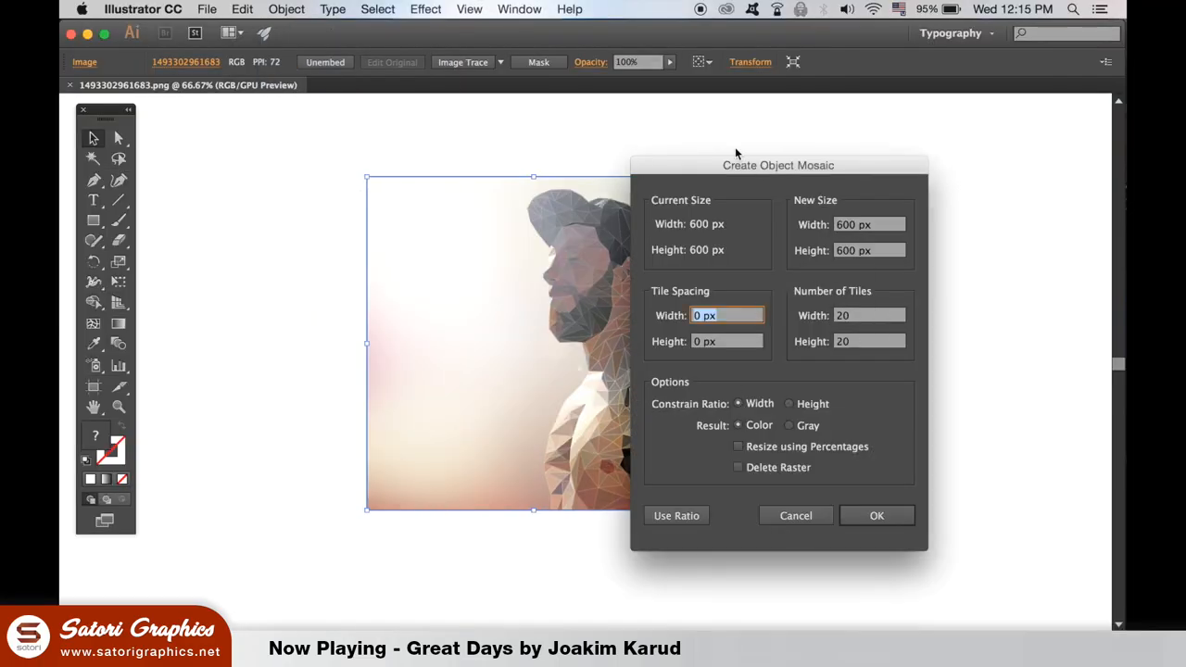
left_click_drag(778, 165, 879, 161)
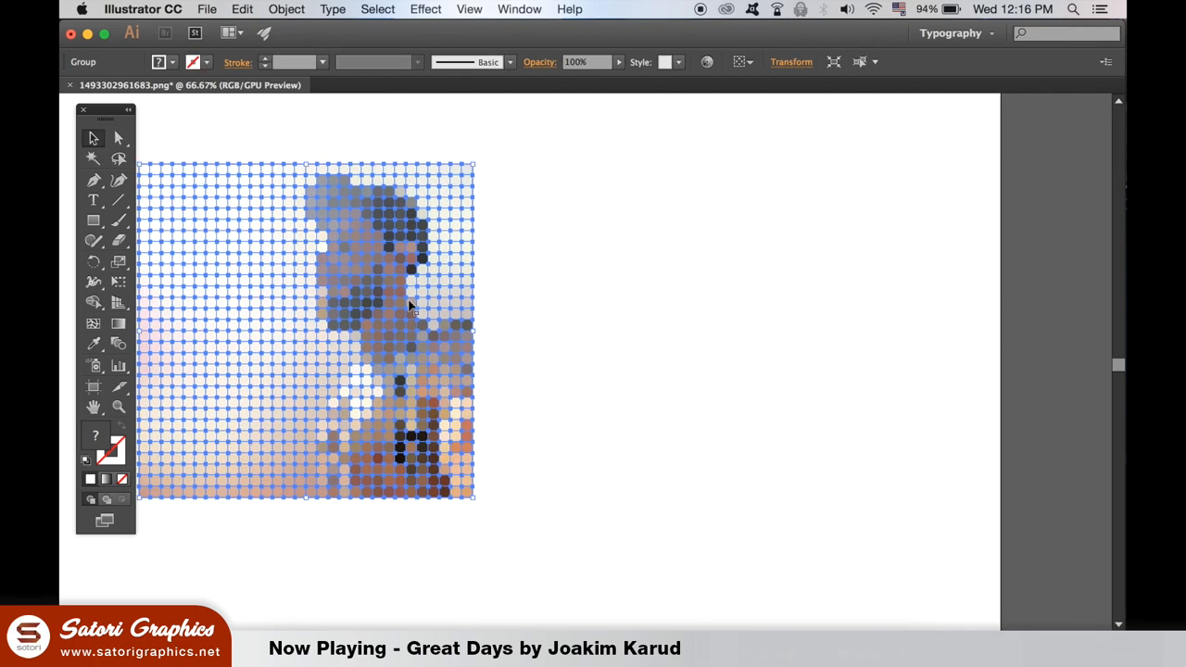
left_click_drag(305, 329, 701, 342)
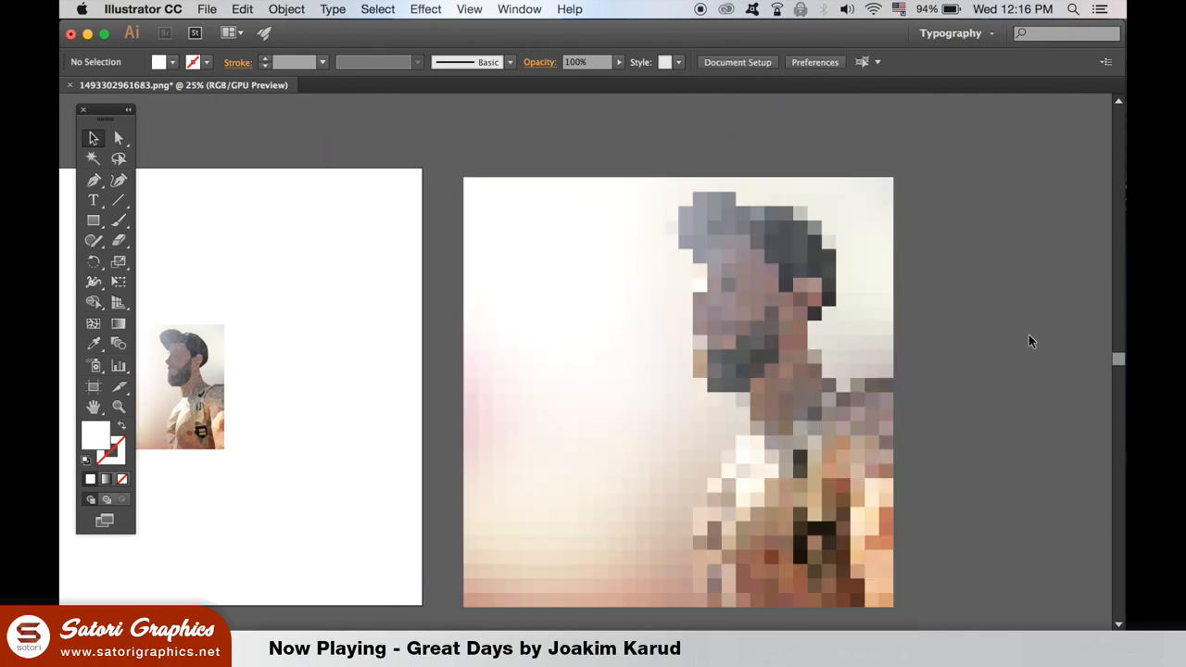
left_click(287, 9)
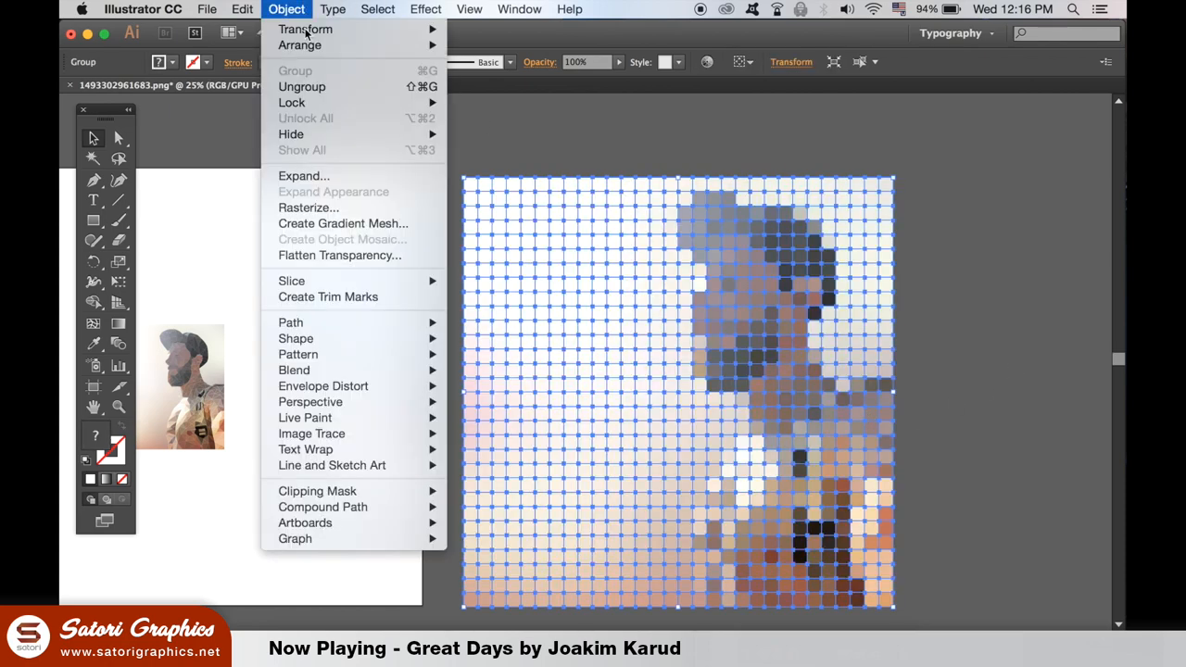
mouse_move(389, 60)
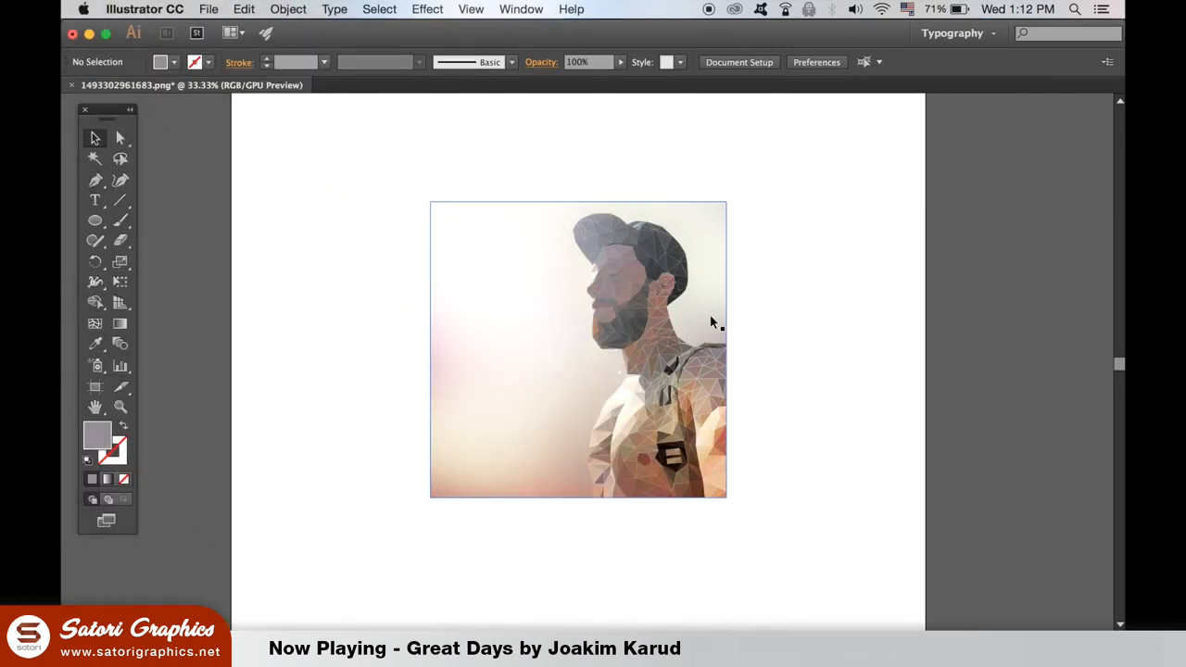
Preview Poster Edges, Neon Glow, Sponge and Watercolor on the portrait, then show the tooth image
left_click(578, 349)
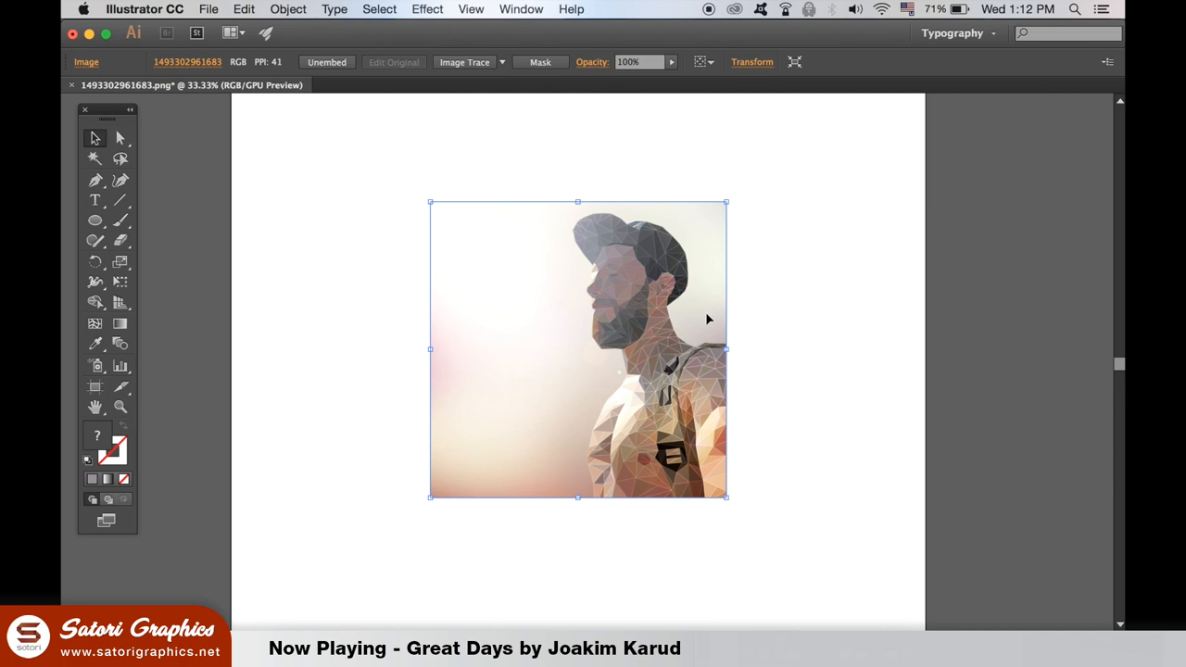
left_click(470, 9)
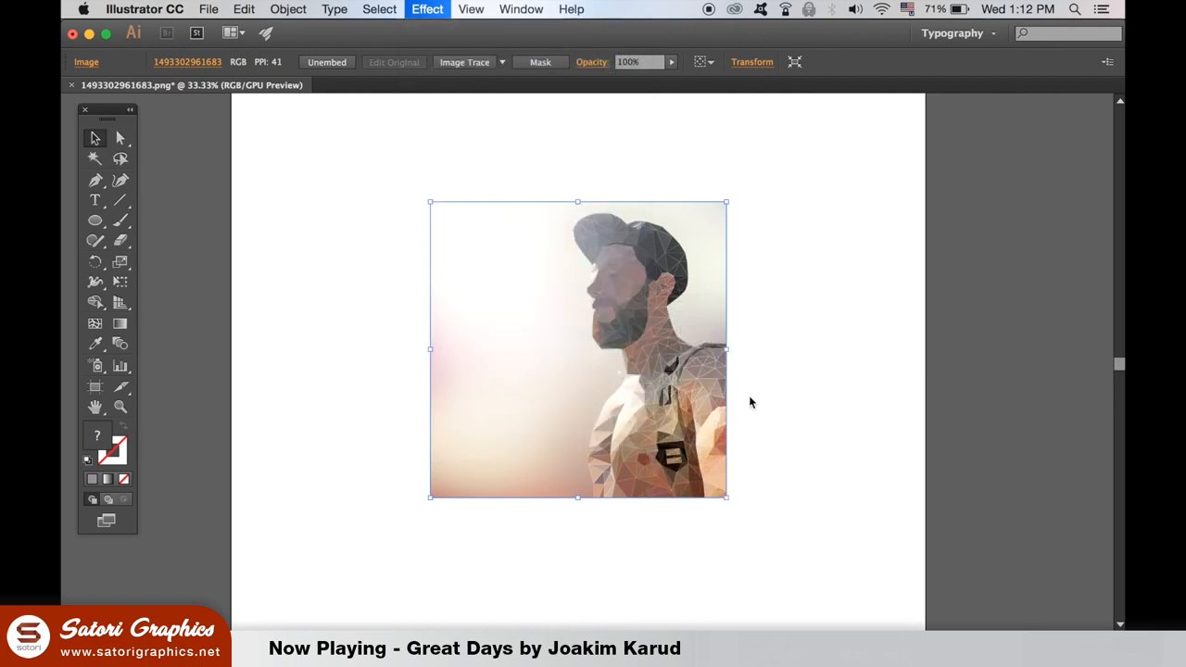
left_click(427, 10)
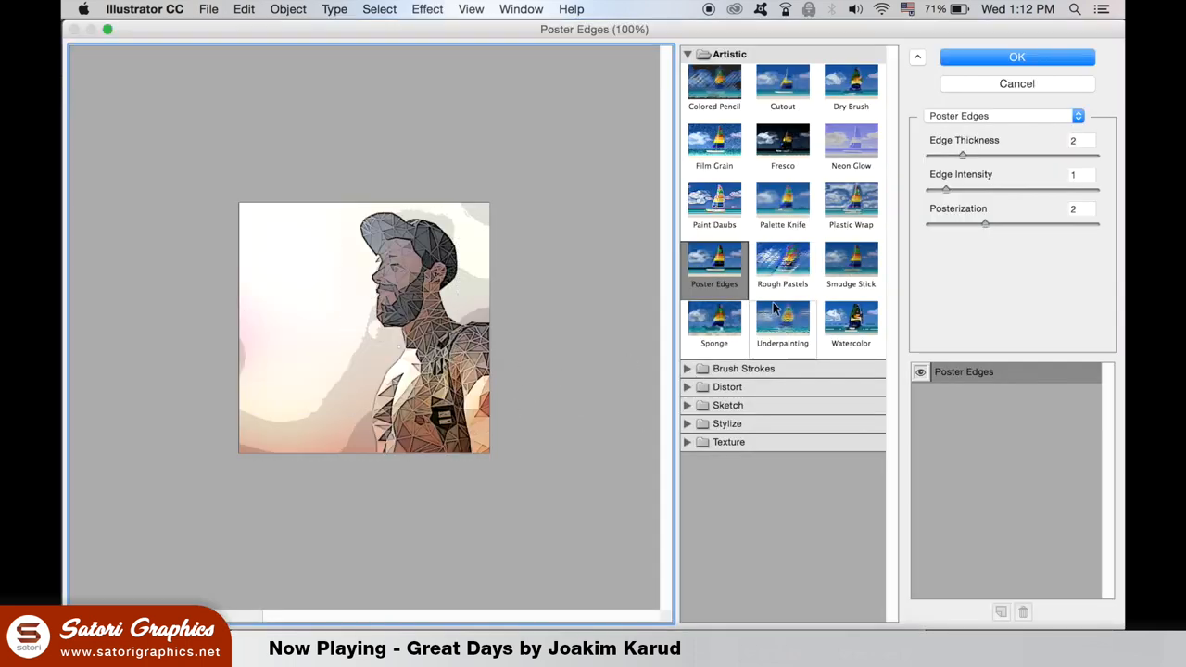
mouse_move(833, 235)
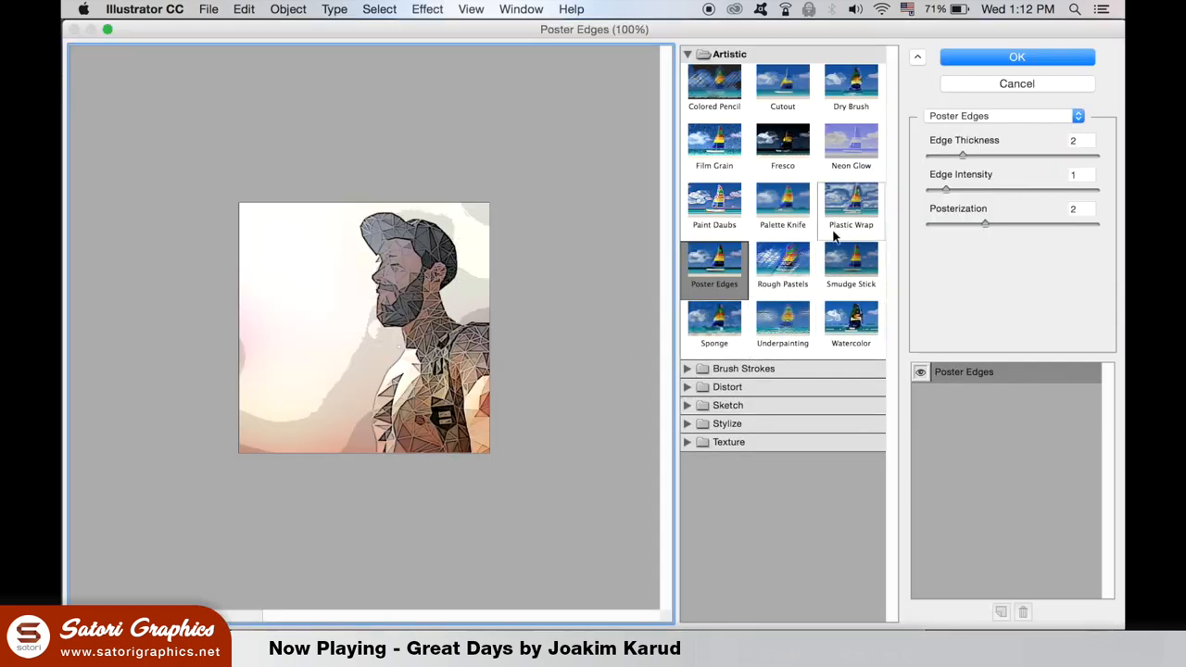
left_click(850, 148)
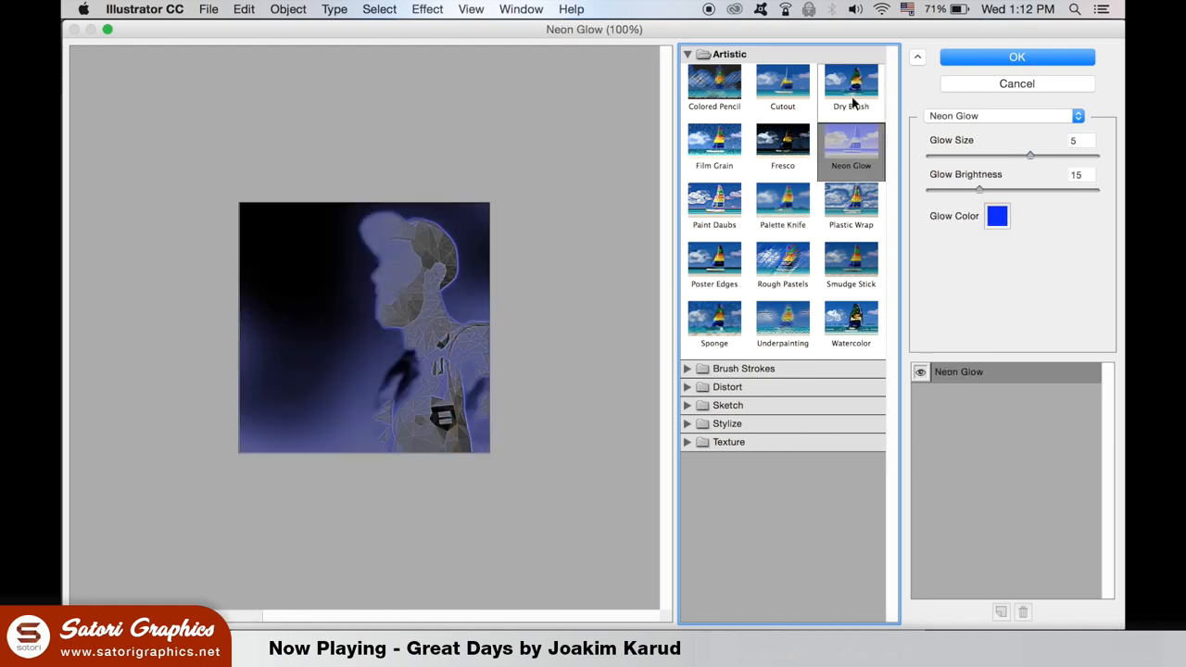
left_click(714, 324)
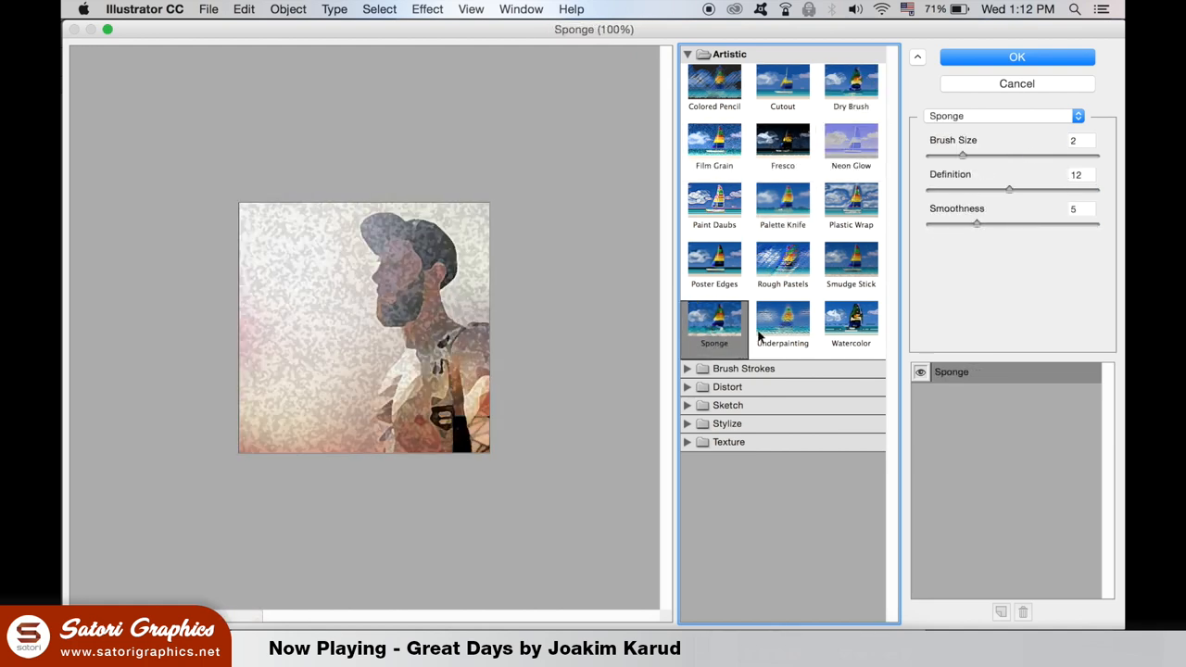
left_click(851, 325)
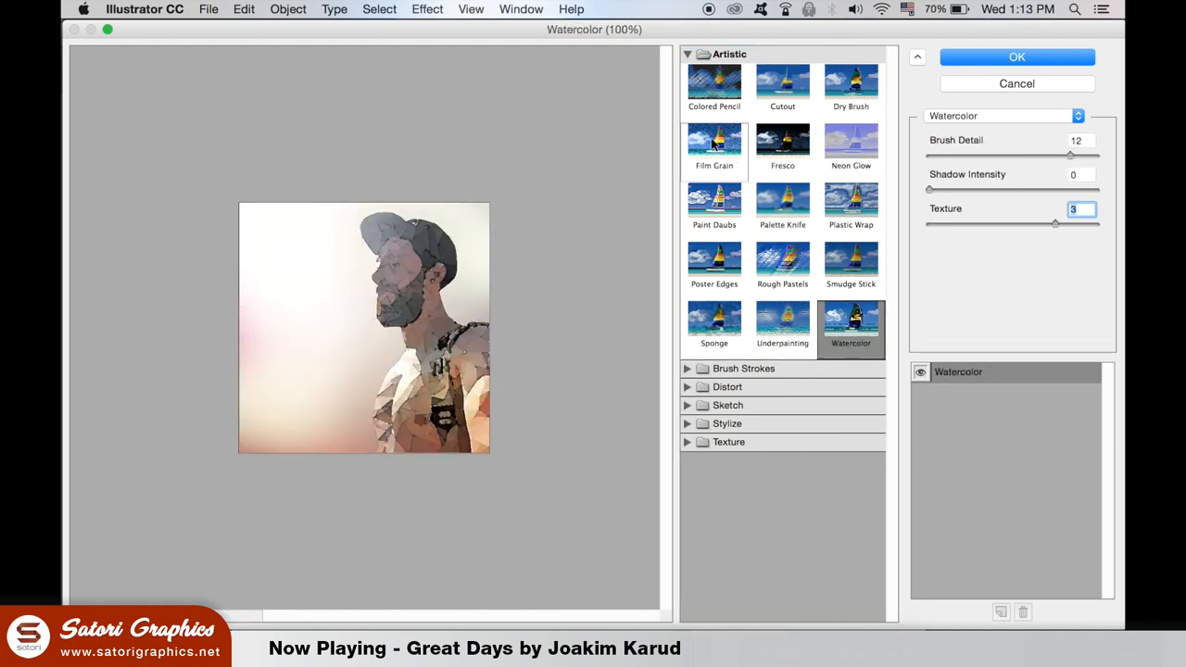
left_click(713, 264)
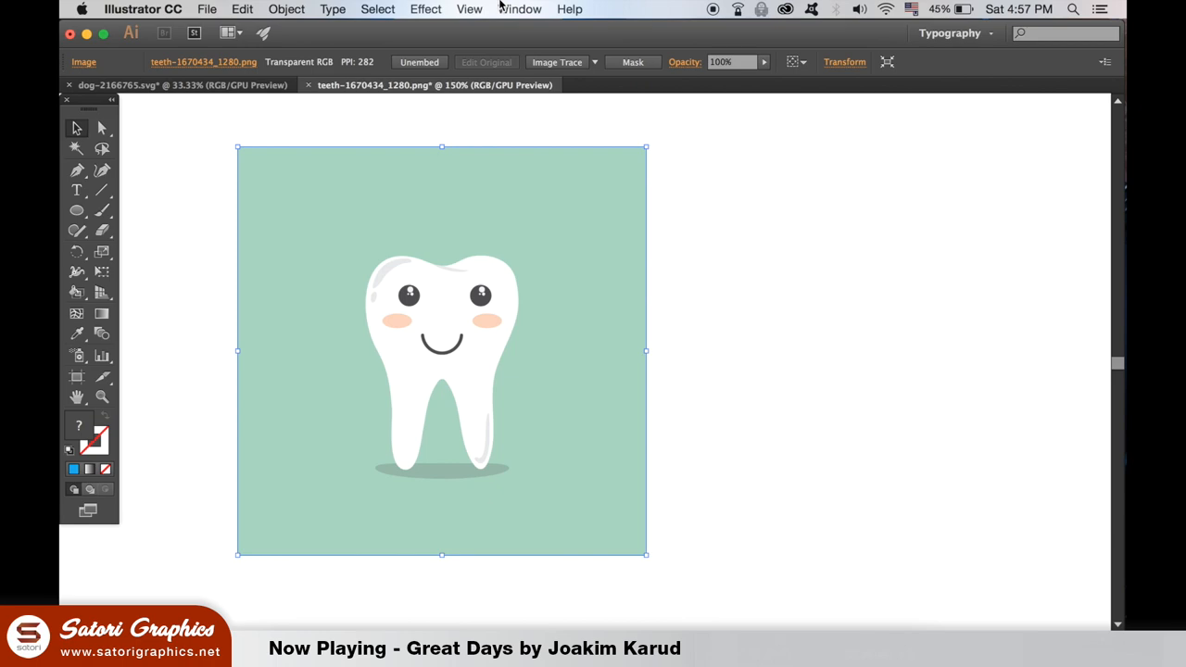
Image Trace the tooth in Color mode with 89% paths, preview, and expand it
left_click(519, 10)
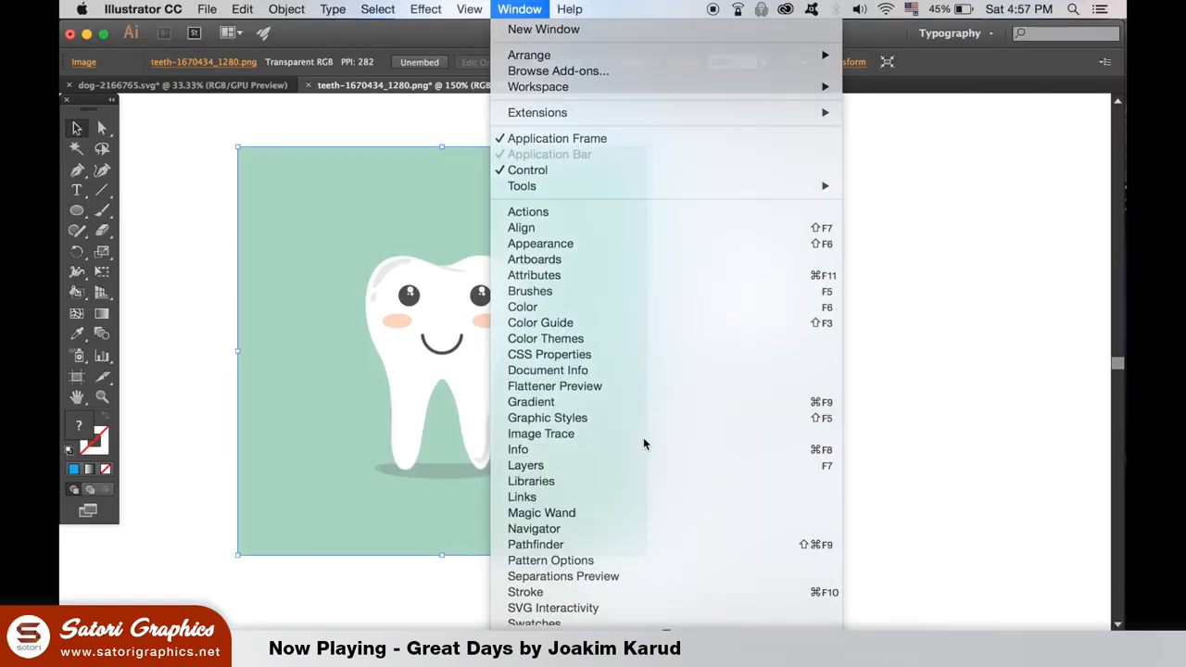
left_click(541, 434)
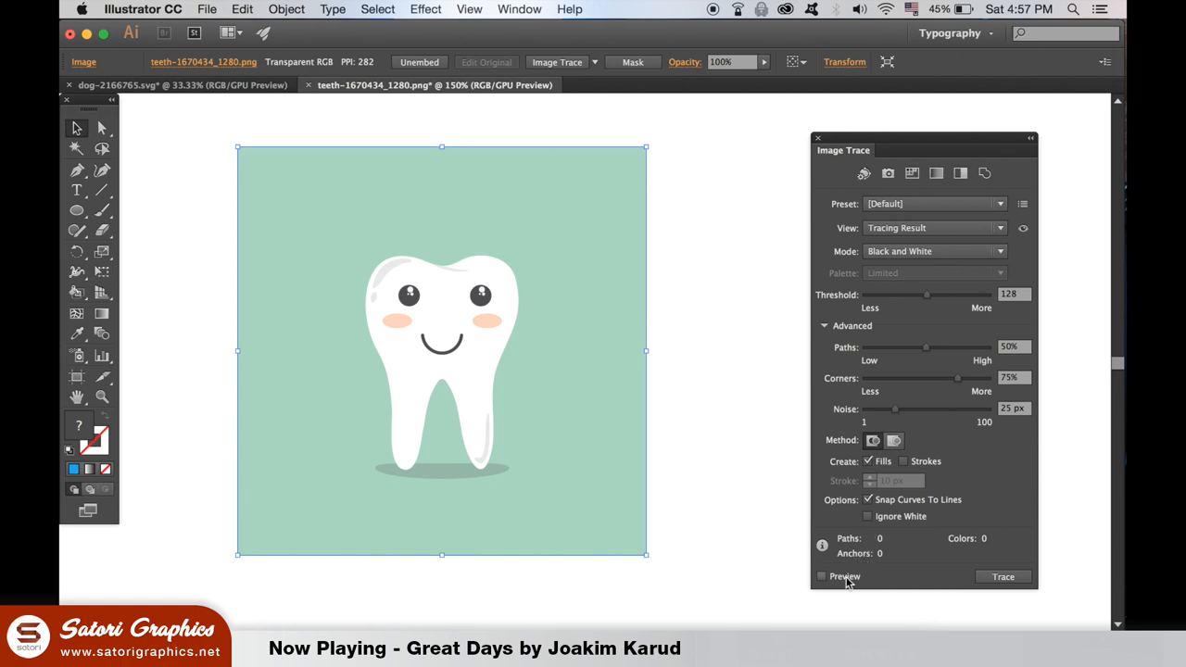
mouse_move(1024, 267)
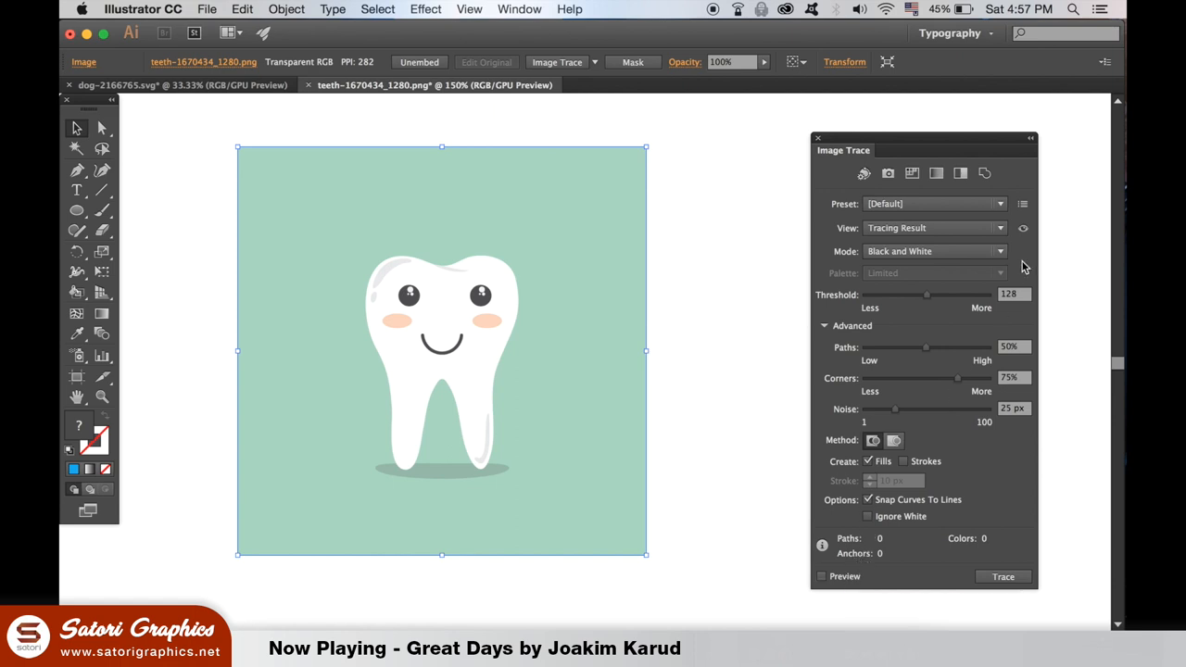
left_click(934, 251)
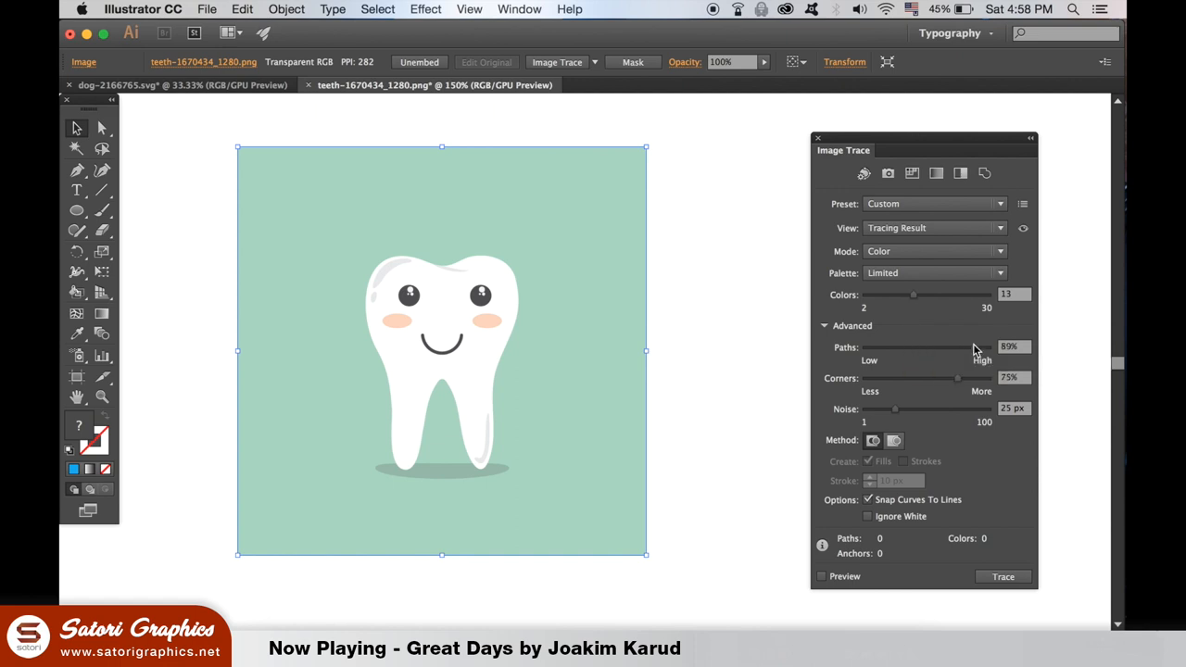
mouse_move(955, 439)
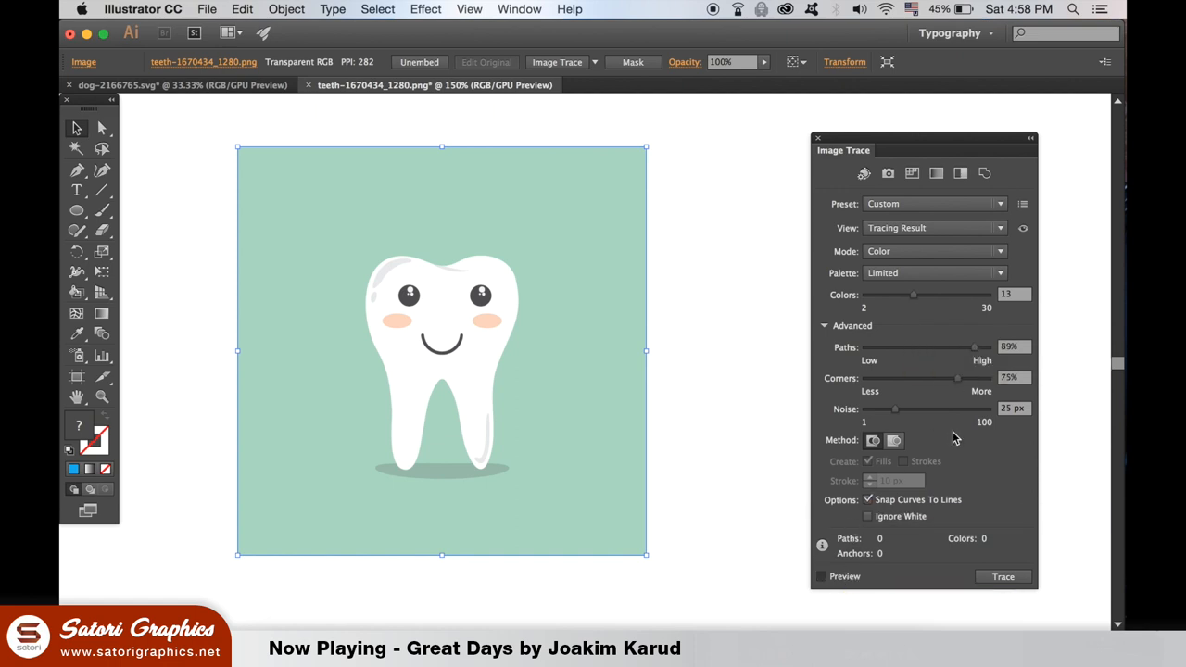
left_click(821, 575)
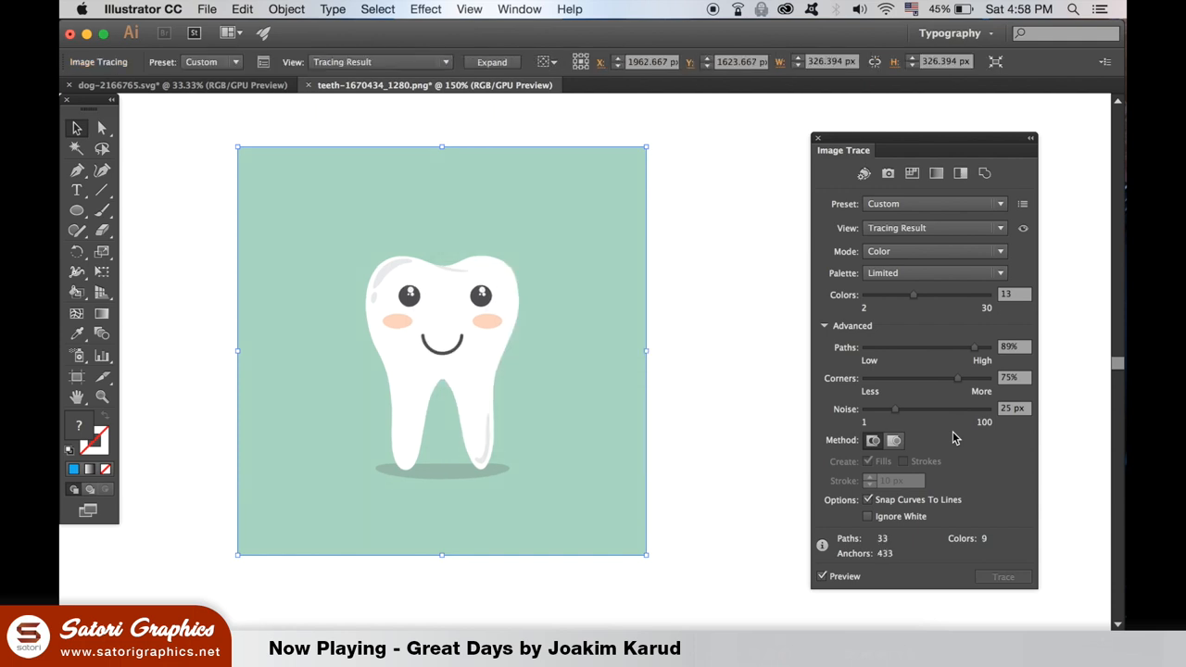
left_click(287, 10)
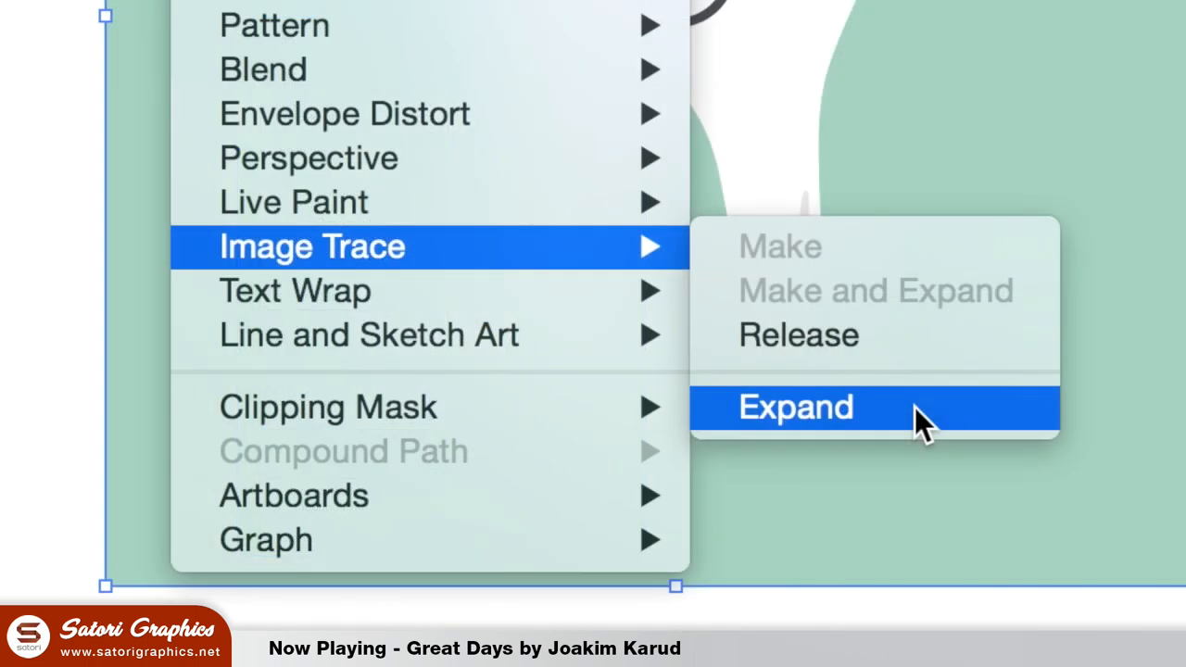
left_click(795, 408)
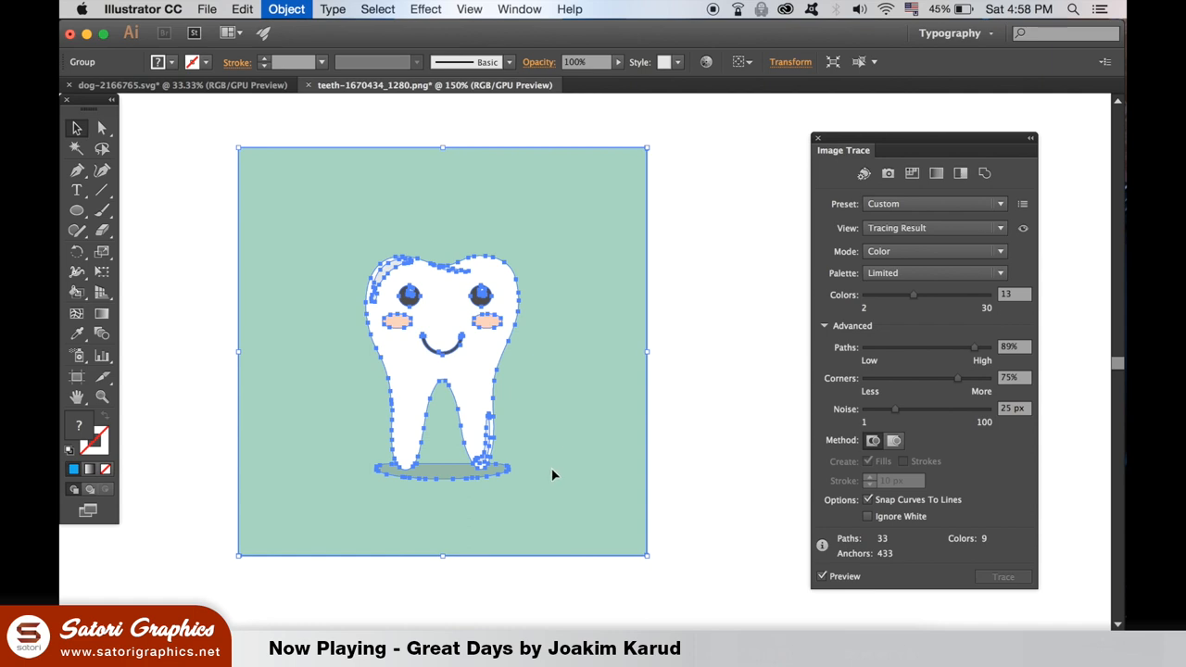
Delete the traced tooth's green background and fill its shadow with grey #bababa
left_click(933, 203)
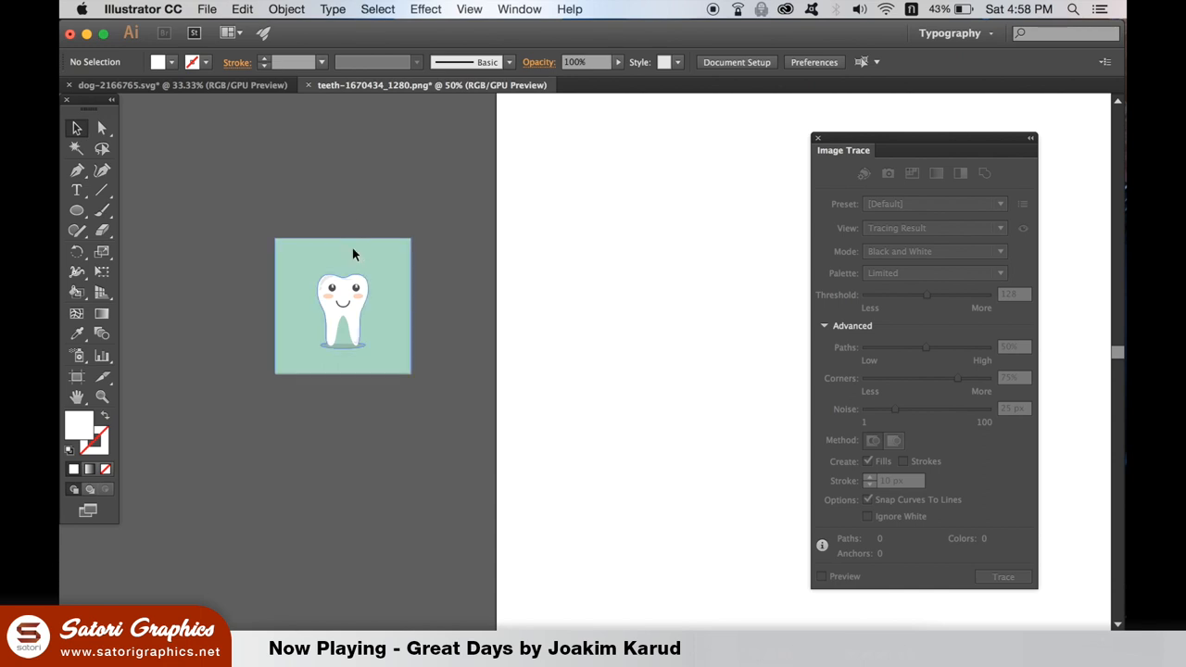
left_click(287, 9)
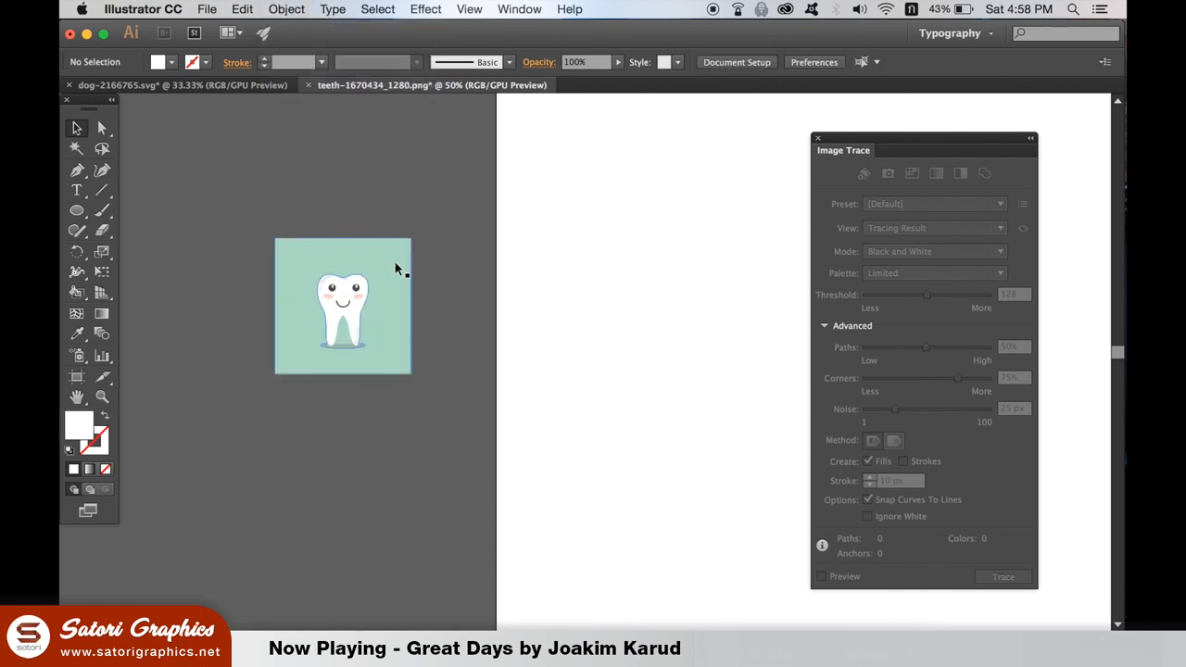
left_click(343, 306)
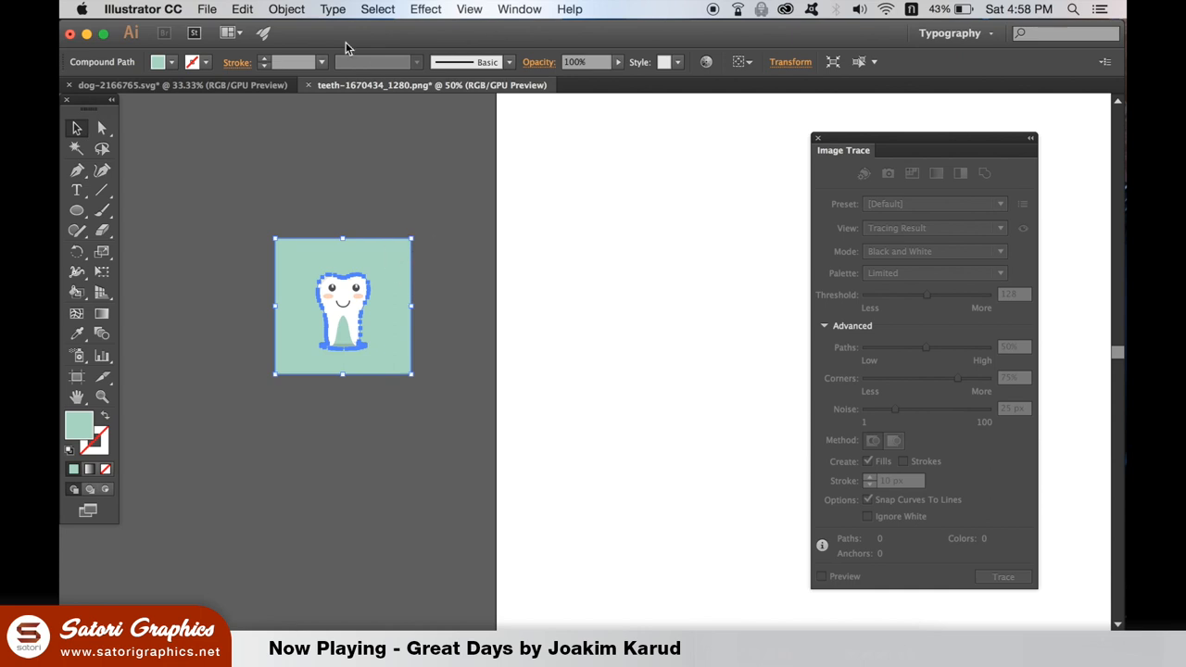
left_click(415, 385)
type("bababa")
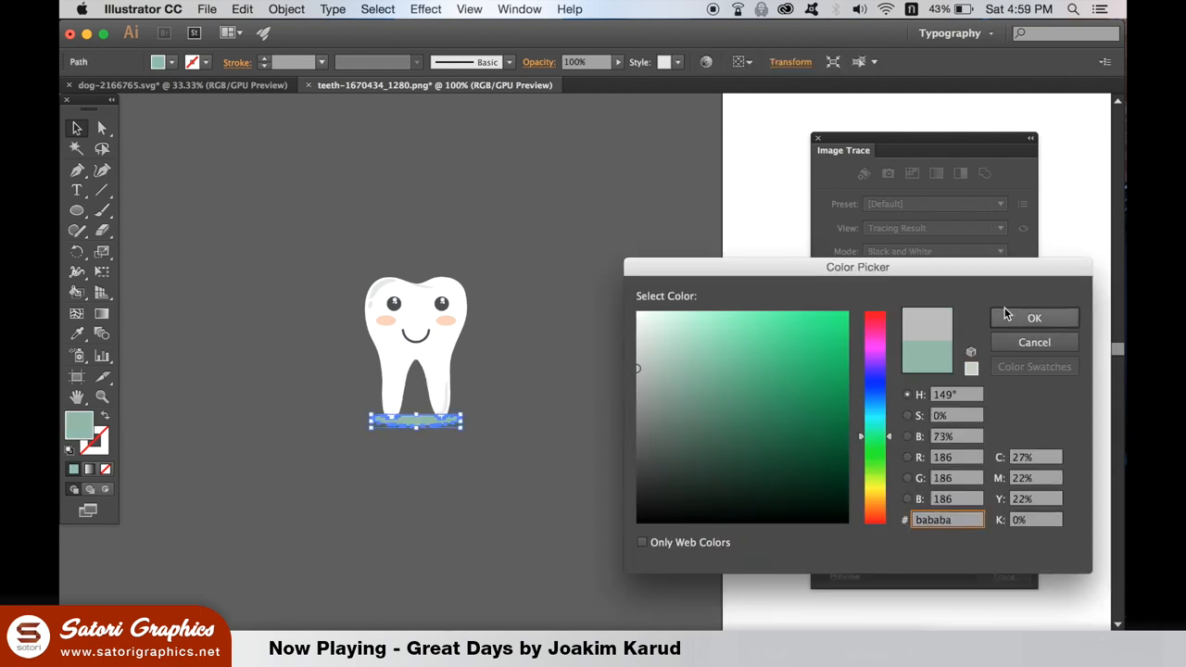
left_click(1034, 318)
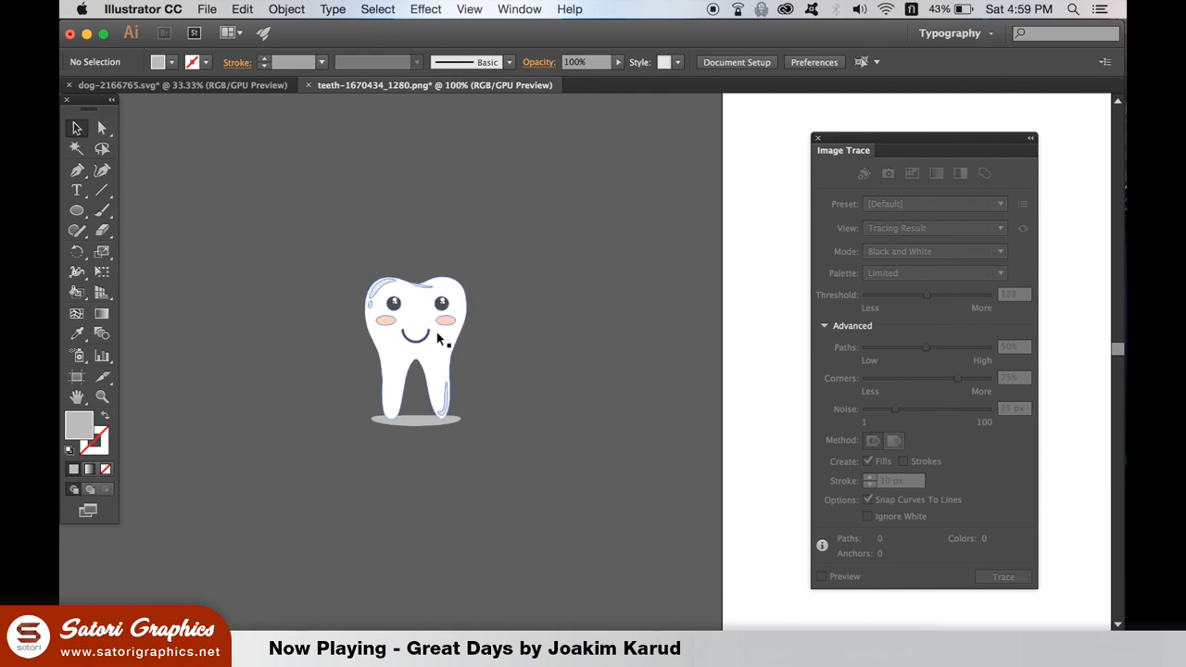